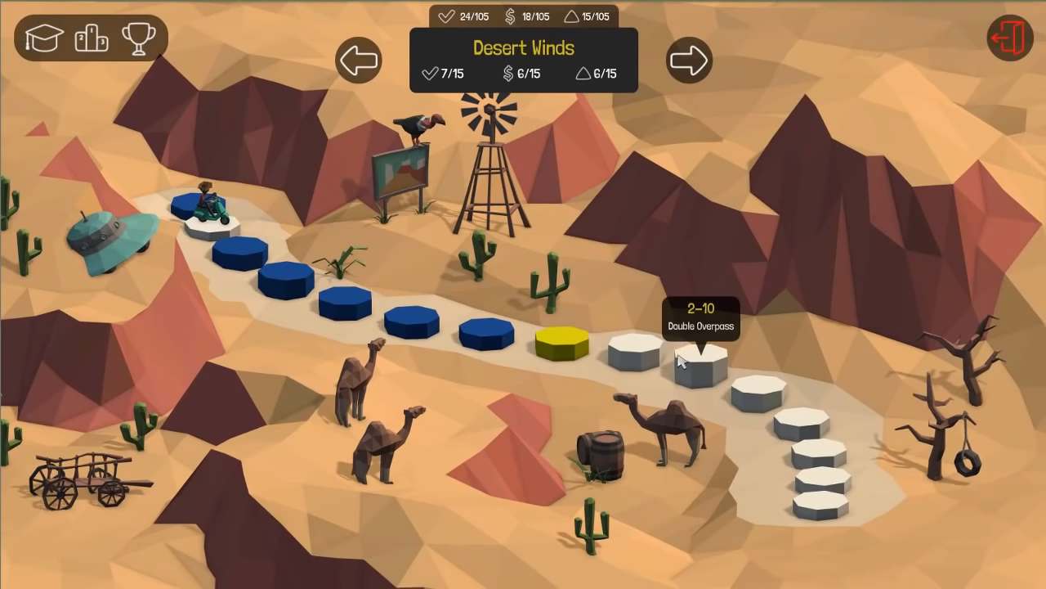
mouse_move(111, 319)
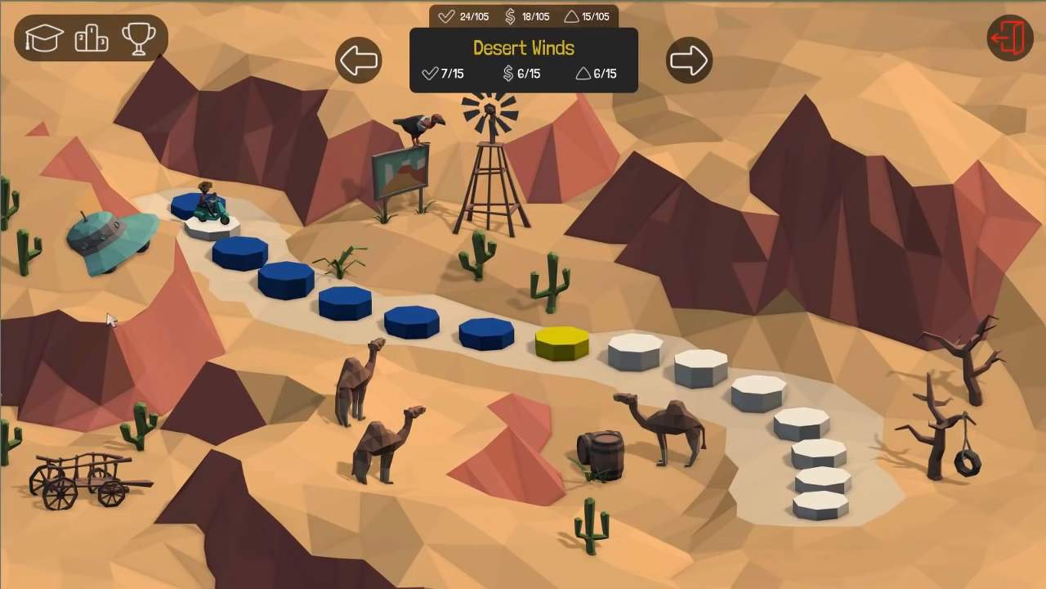
- Select the yellow 2-8 node on the Desert Winds map and open the Split briefing
click(559, 343)
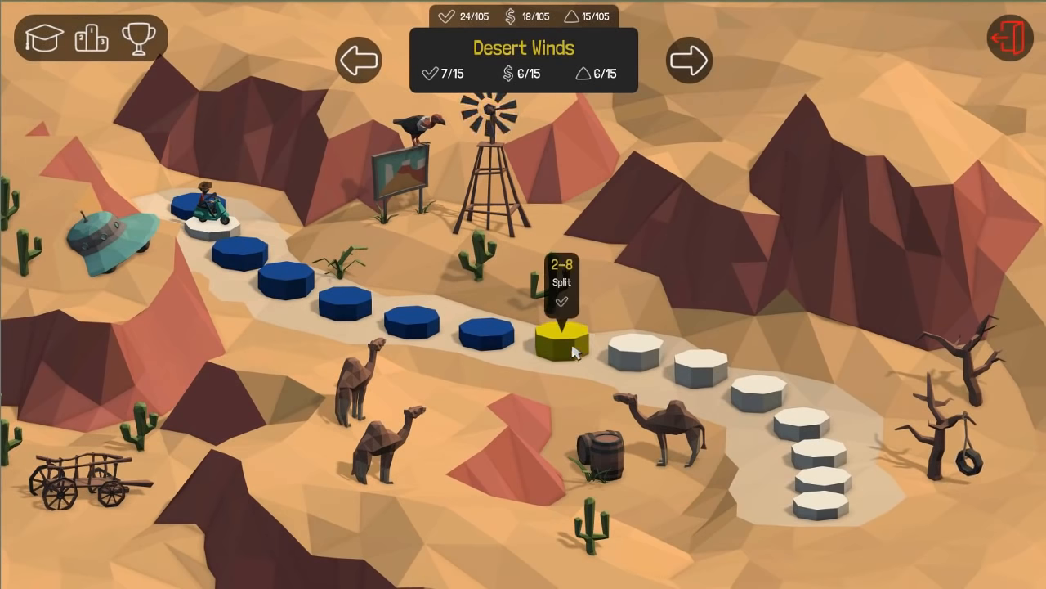
click(562, 335)
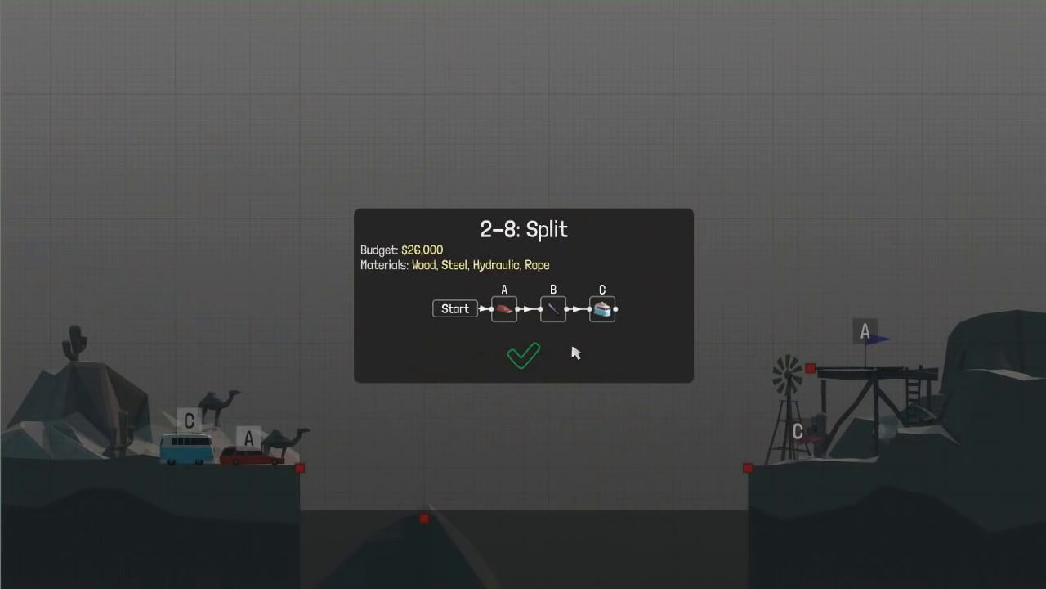
- Confirm the briefing card to enter the empty $26,000 build stage
click(524, 356)
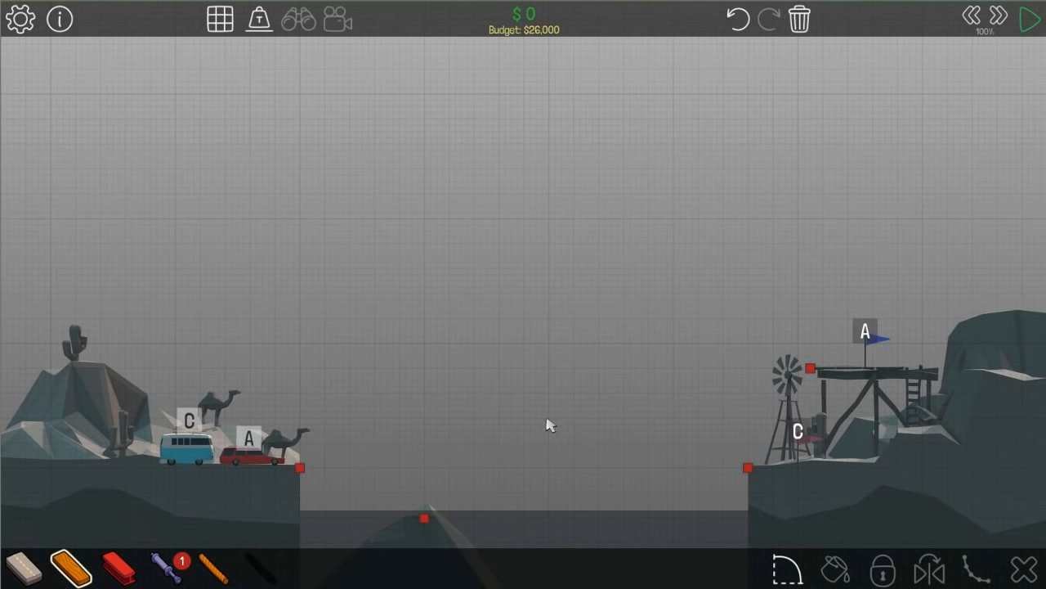
mouse_move(563, 474)
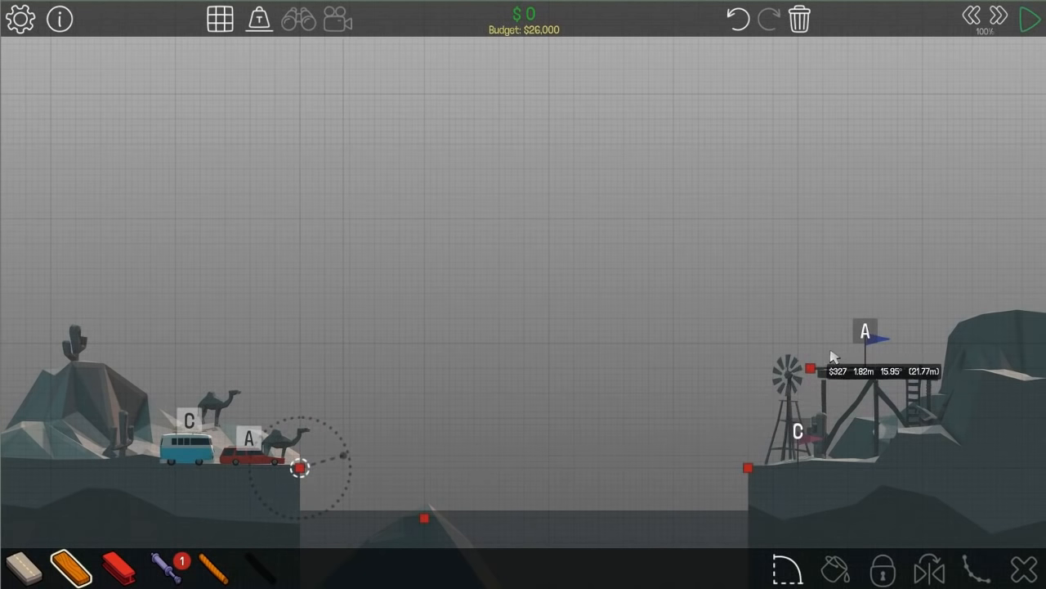
- Lay a road from left to right bank and add zigzag wood truss members above it
drag(301, 467, 579, 409)
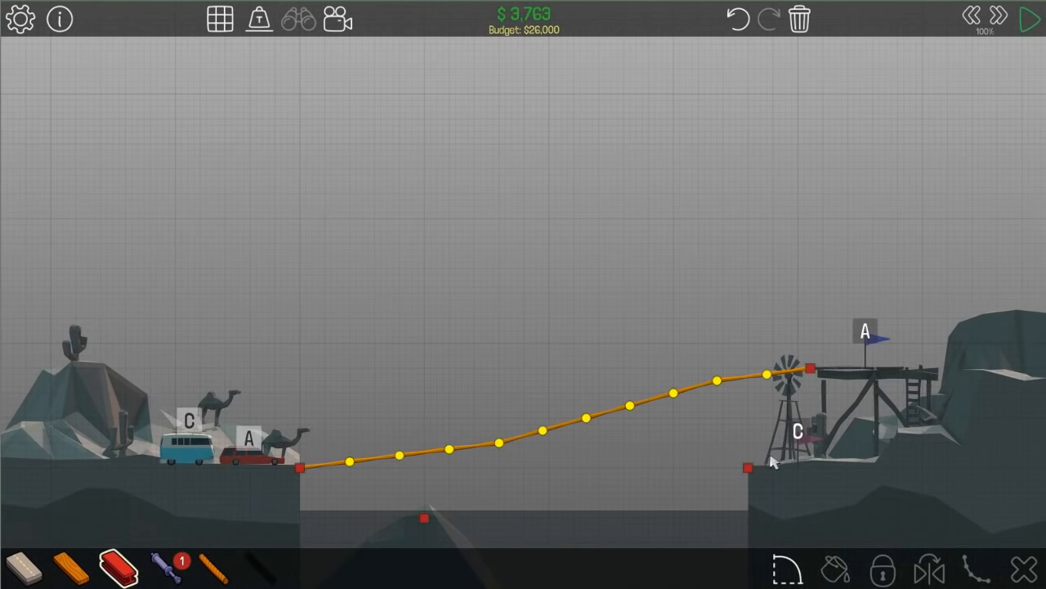
drag(401, 454, 423, 516)
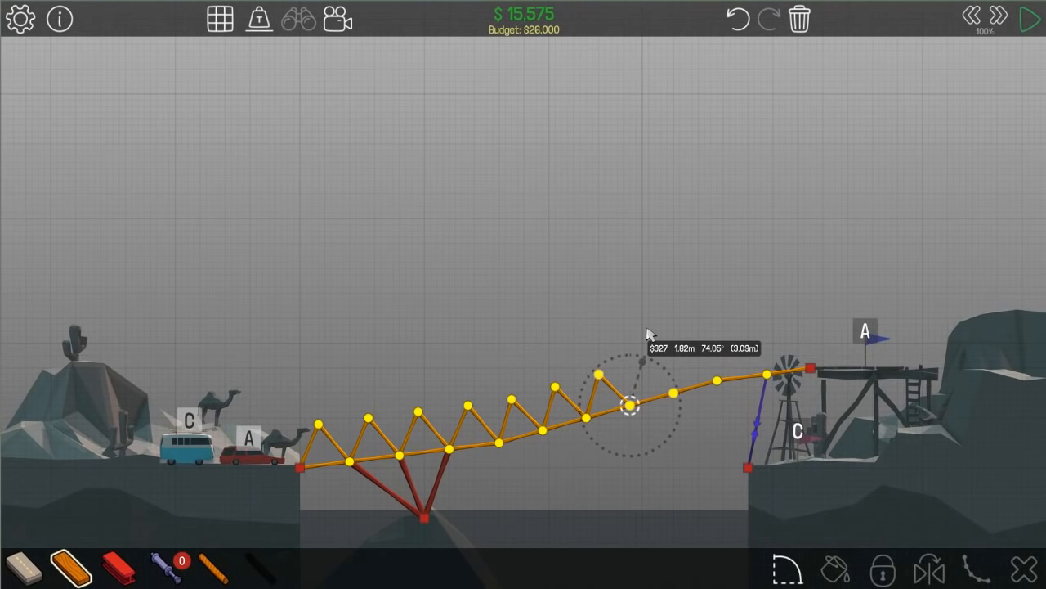
drag(630, 405, 685, 350)
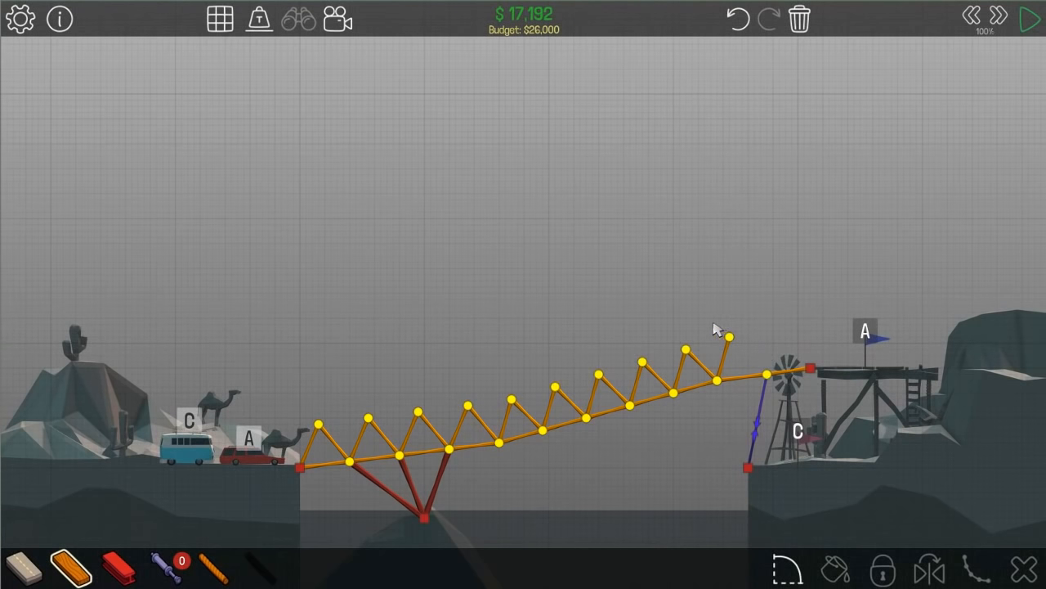
click(726, 337)
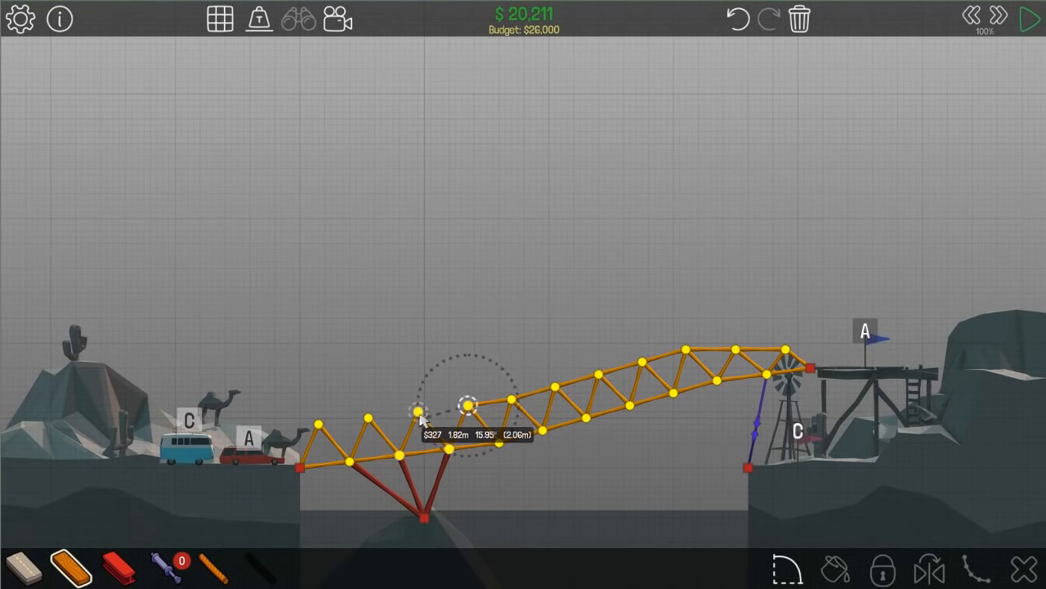
- Run a quick simulation test of the bridge and stop it again
click(1012, 20)
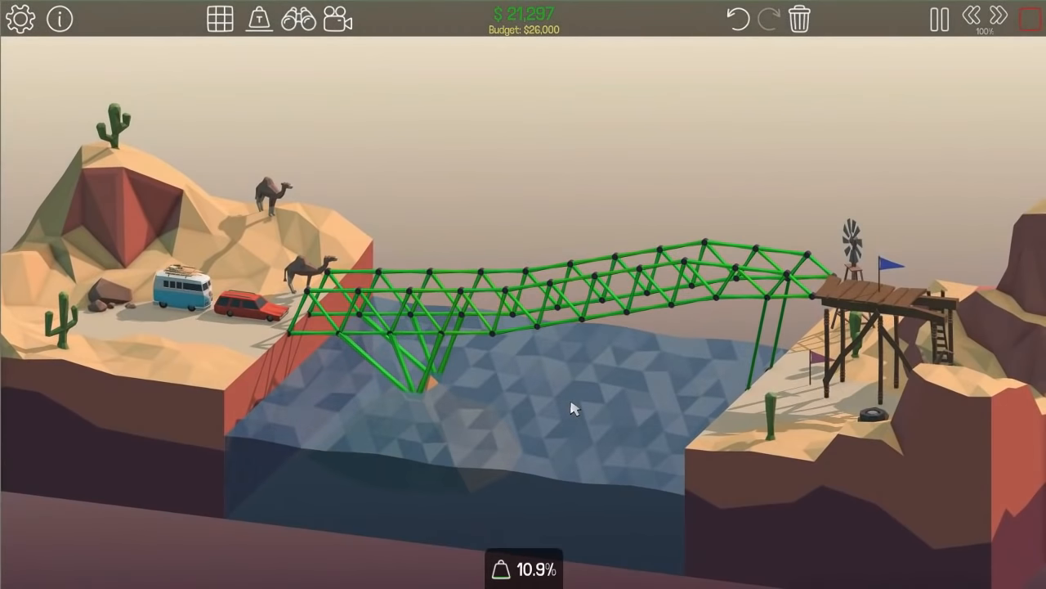
click(1030, 20)
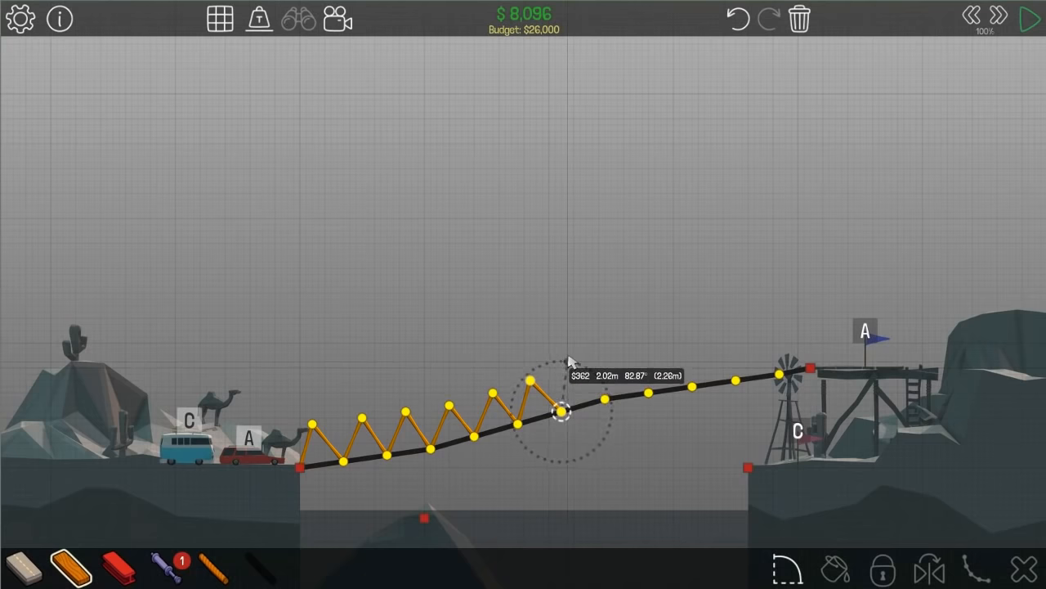
- Extend the truss zigzag toward the right bank and add its supports
drag(560, 412, 650, 392)
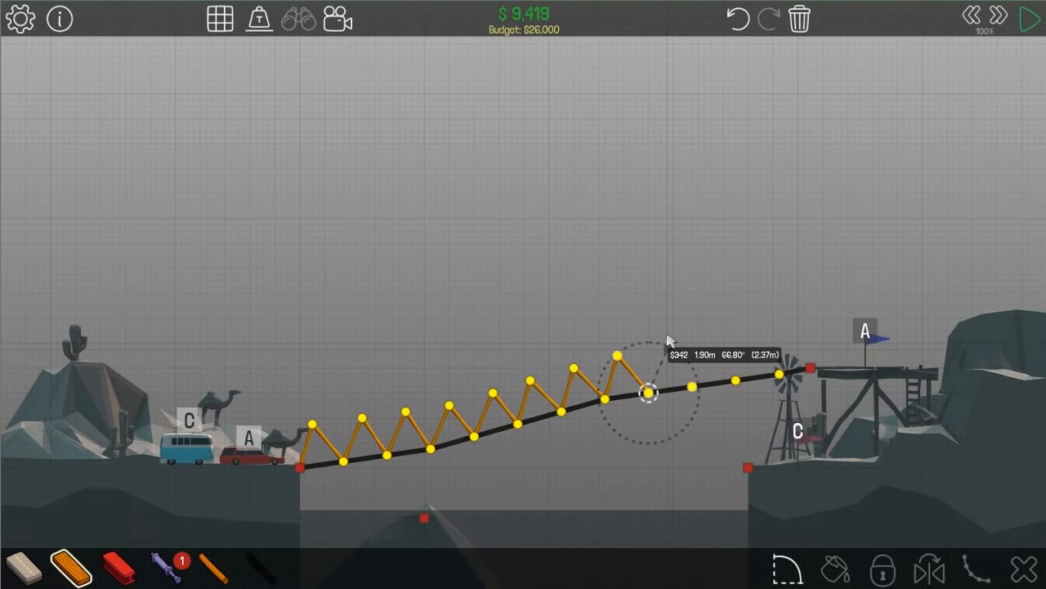
drag(646, 393, 749, 335)
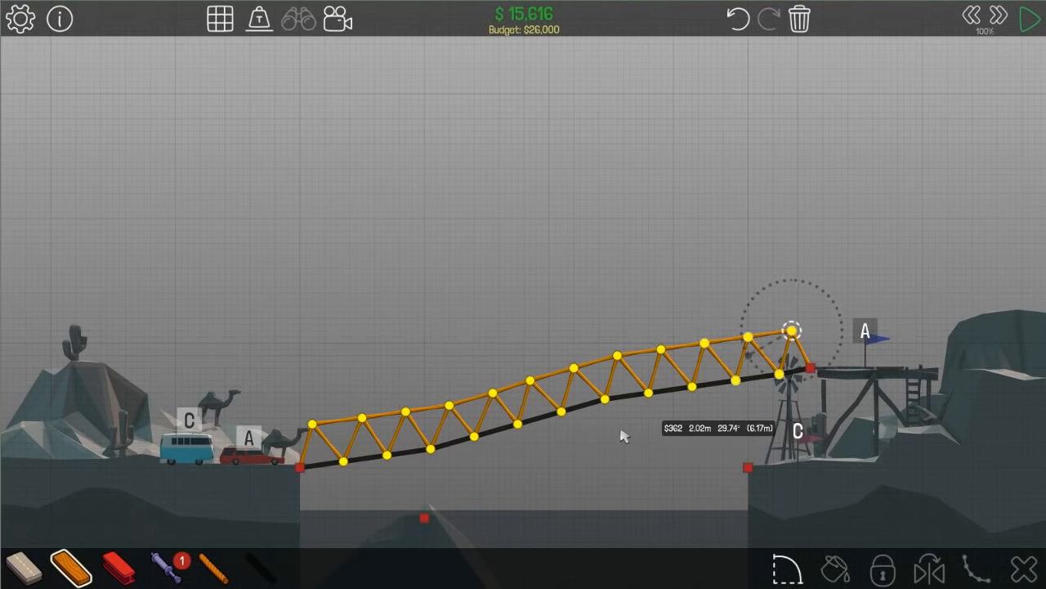
click(1013, 18)
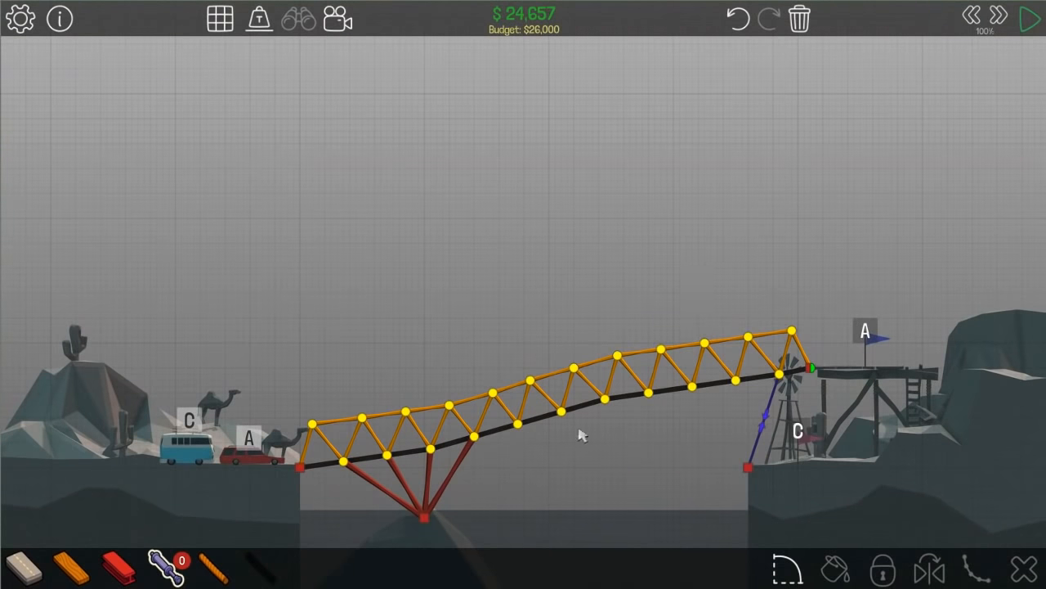
- Simulate to complete level 2-8, then advance to the Sloped Drawbridge briefing
click(1025, 19)
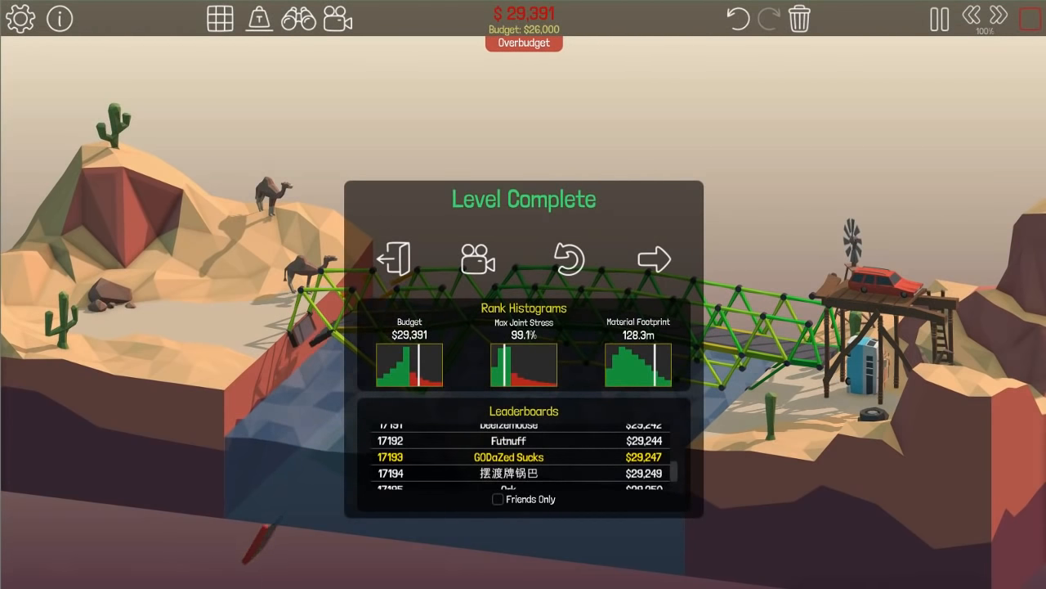
mouse_move(543, 452)
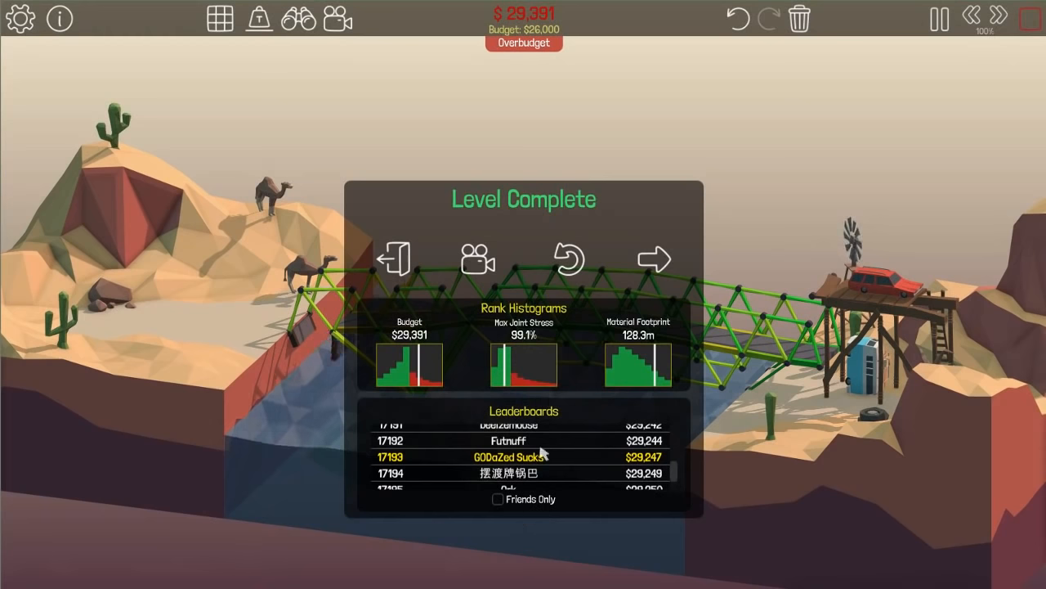
click(654, 258)
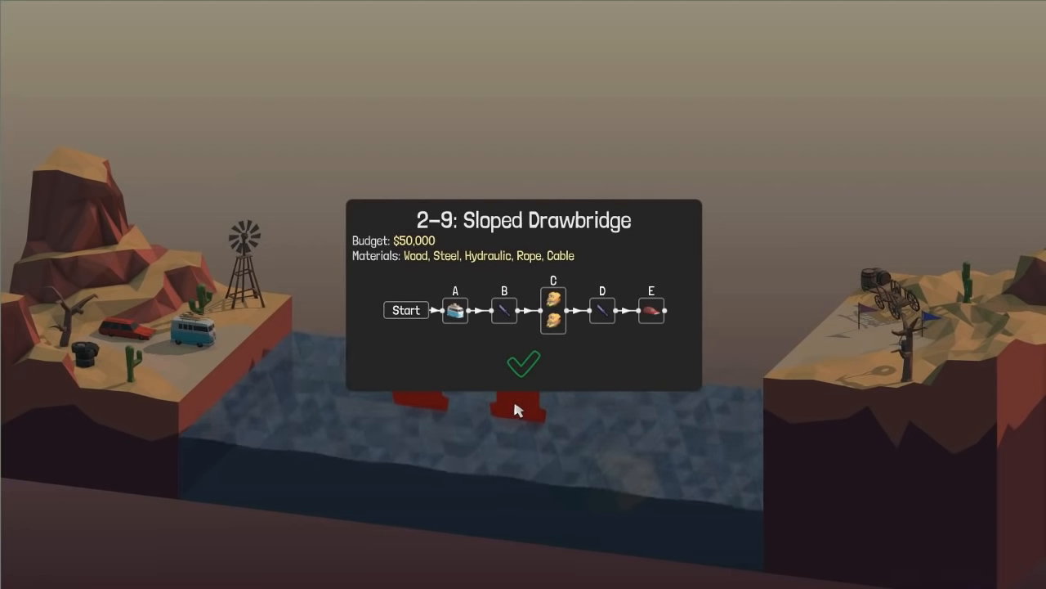
- Confirm the 2-9 briefing to enter build mode for Sloped Drawbridge
click(523, 364)
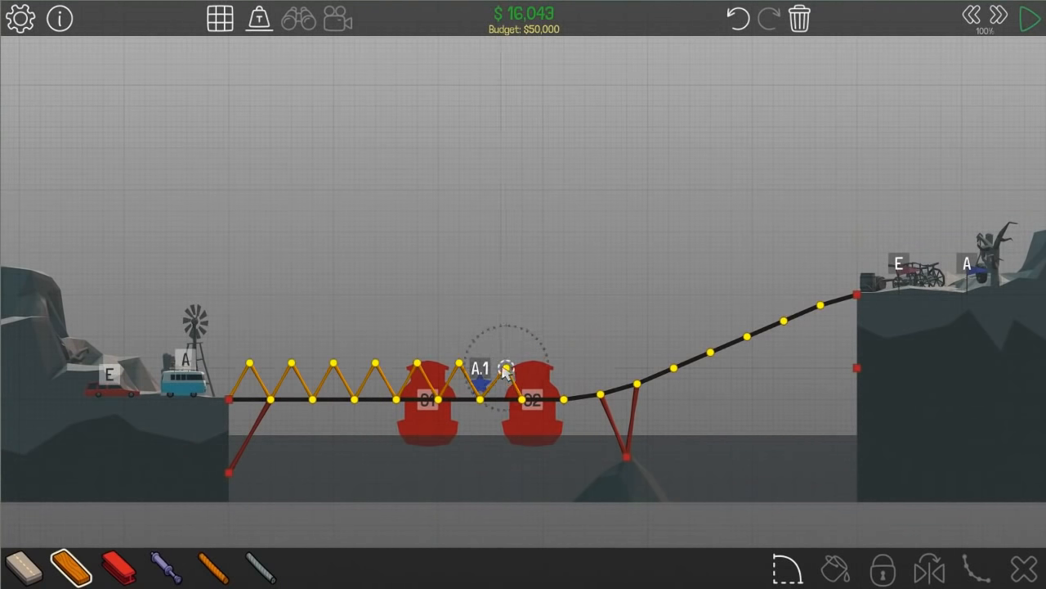
- Add truss members above the road and up the sloped right section near the bank
click(505, 368)
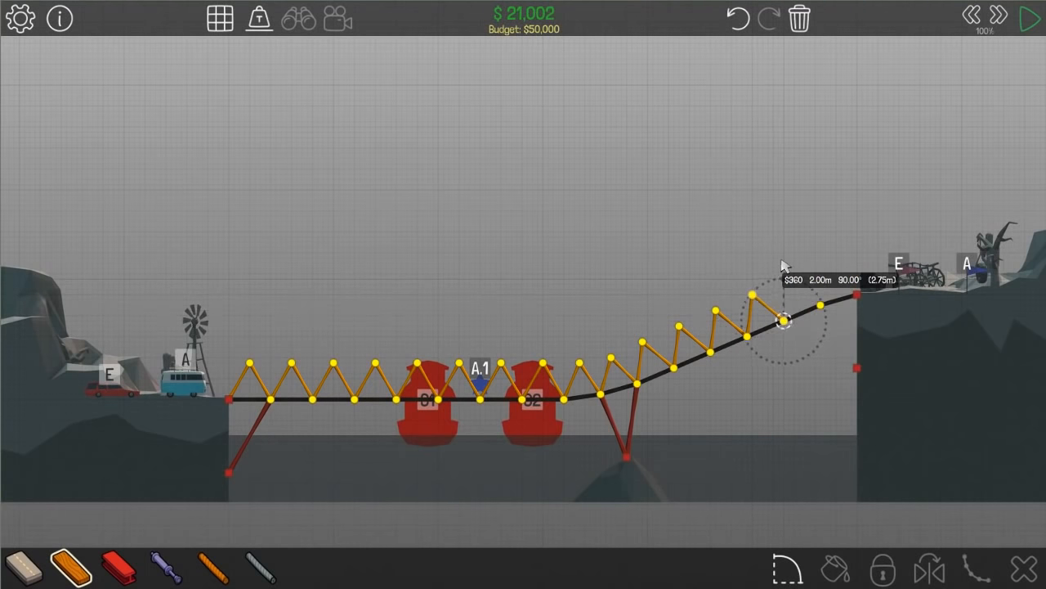
drag(785, 324, 818, 307)
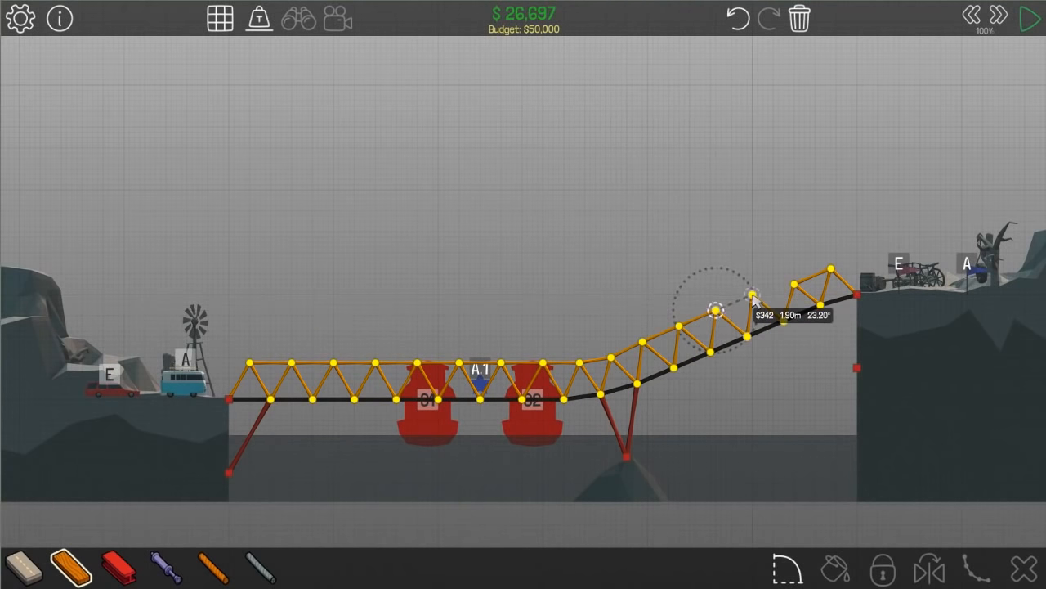
click(1028, 18)
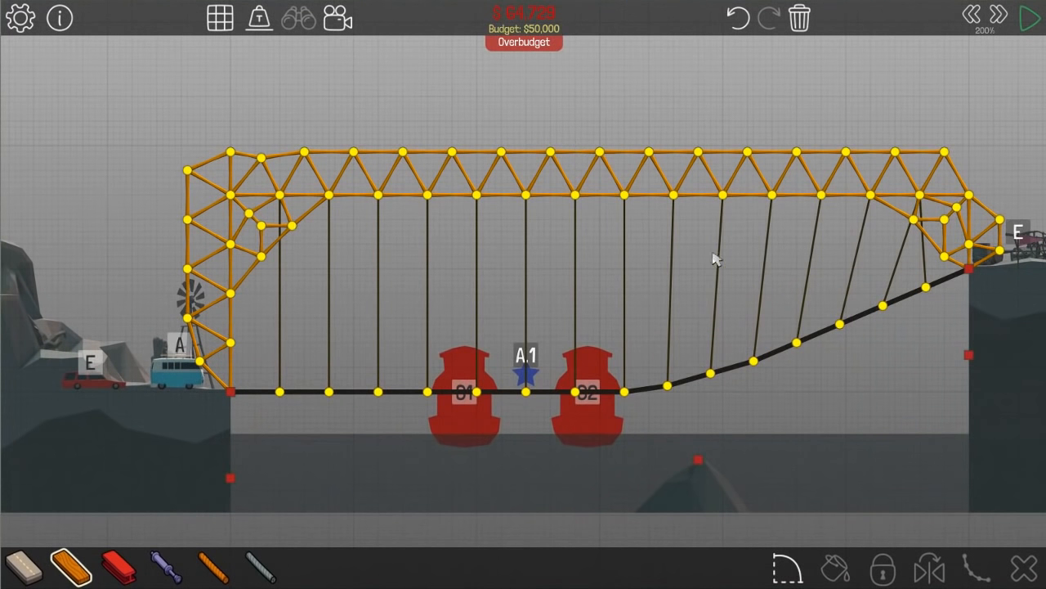
mouse_move(716, 260)
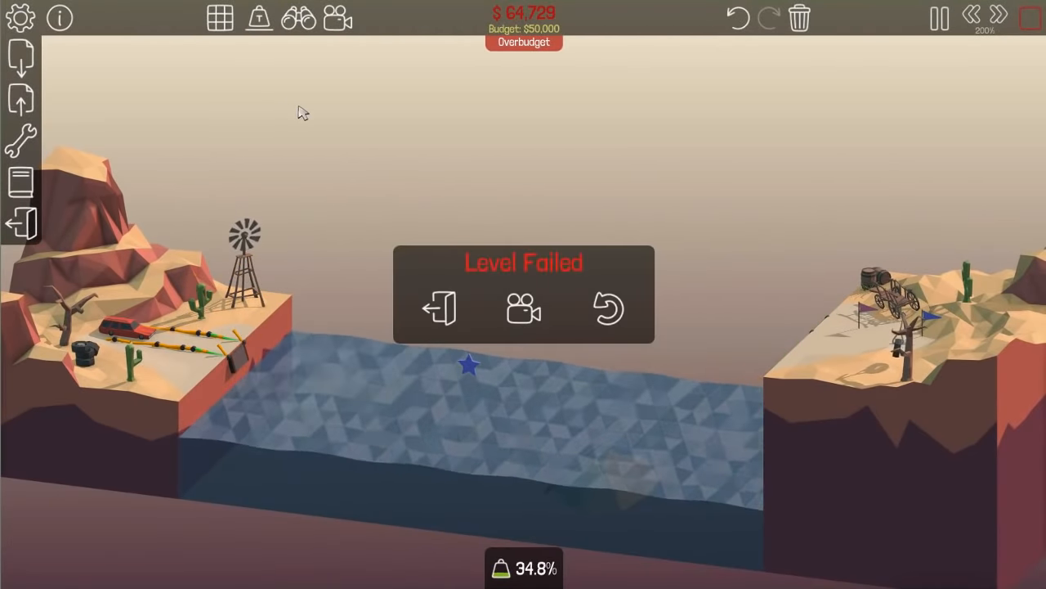
- Leave the failed level via the exit icon, returning to the map
click(608, 307)
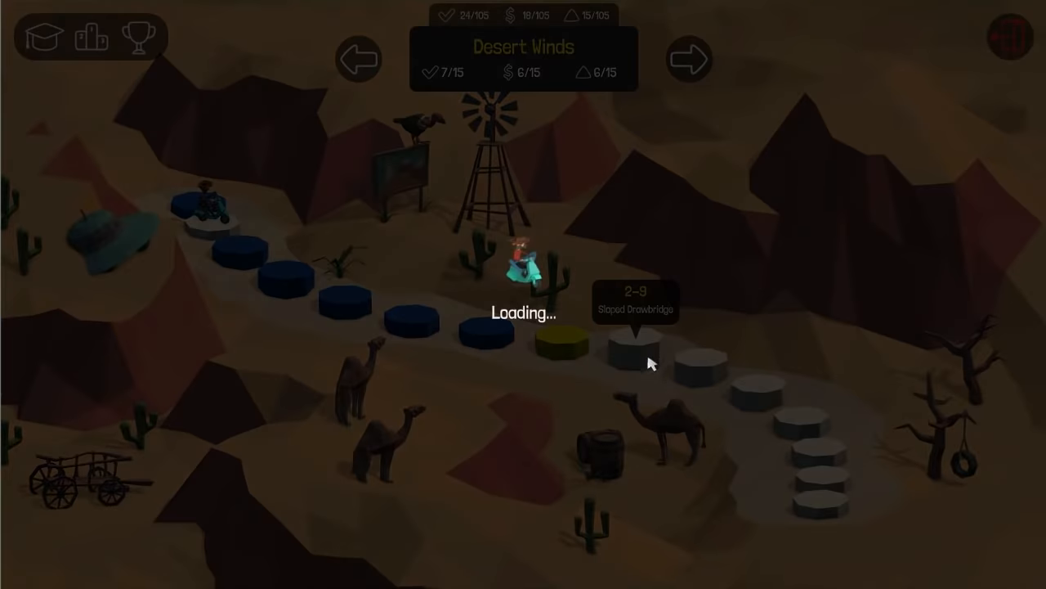
mouse_move(703, 373)
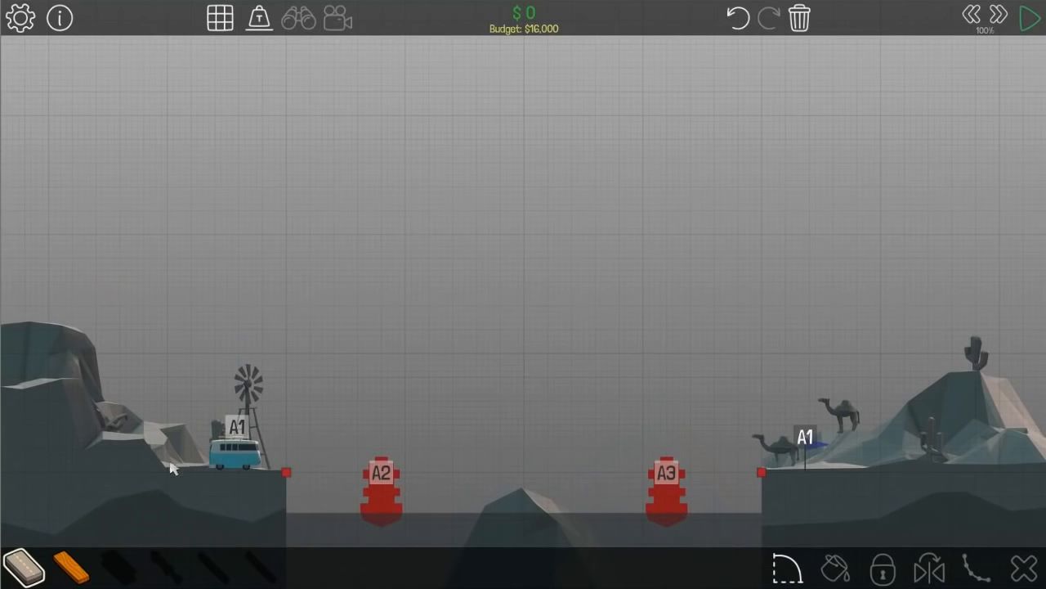
- Lay road sections from the left bank extending past the first boat
drag(286, 471, 351, 454)
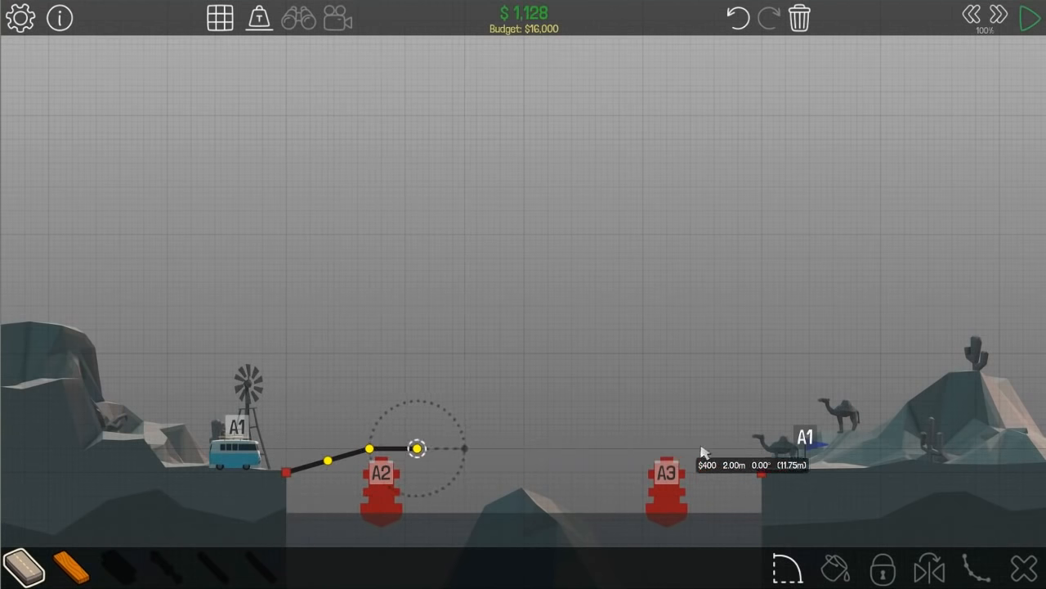
drag(417, 448, 696, 454)
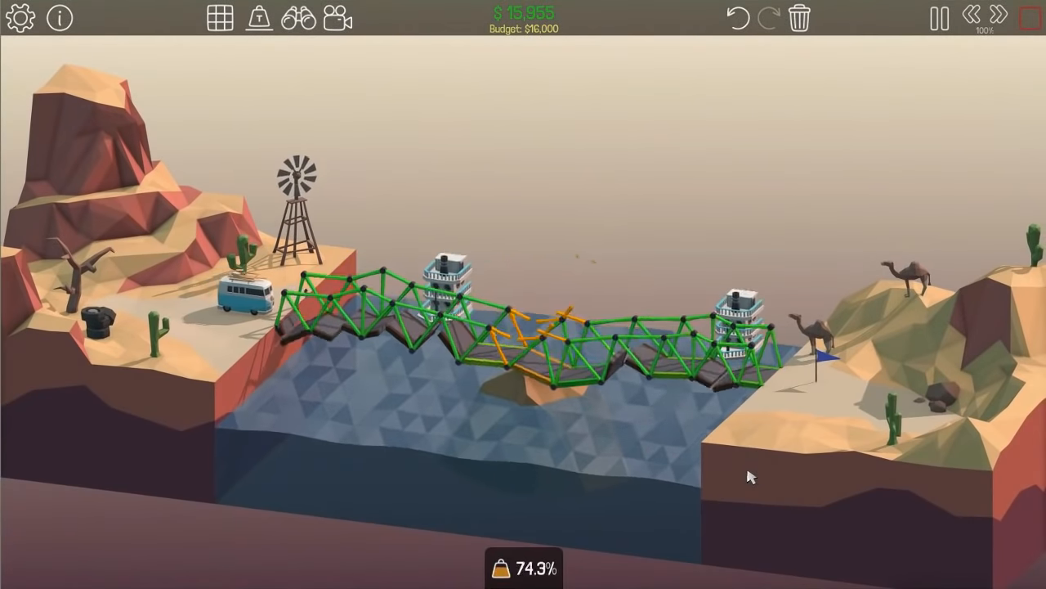
- Run the two-boat truss bridge test twice, stopping each run to keep editing
click(1017, 18)
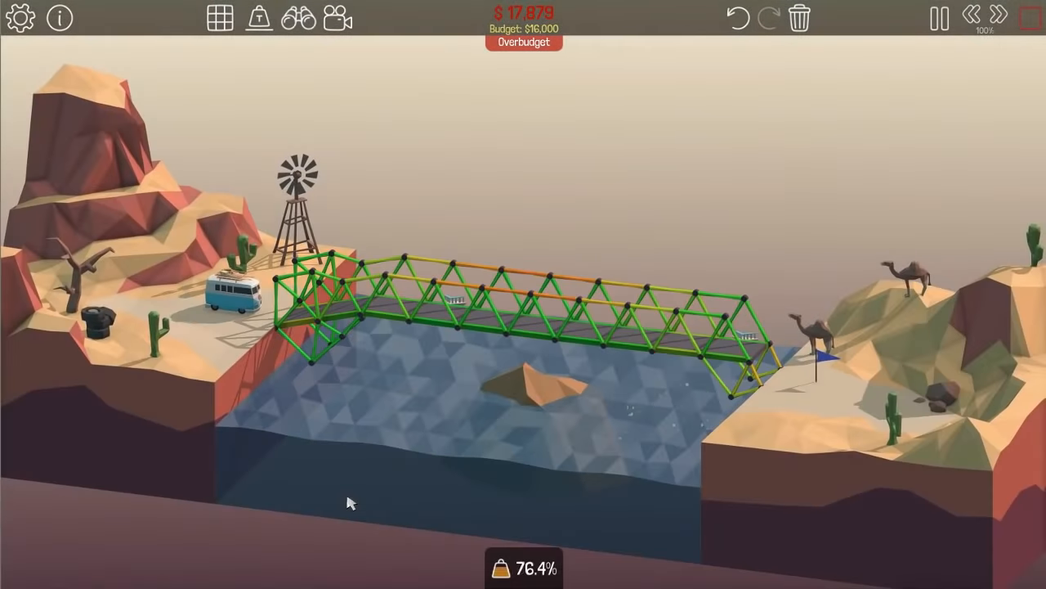
click(1028, 18)
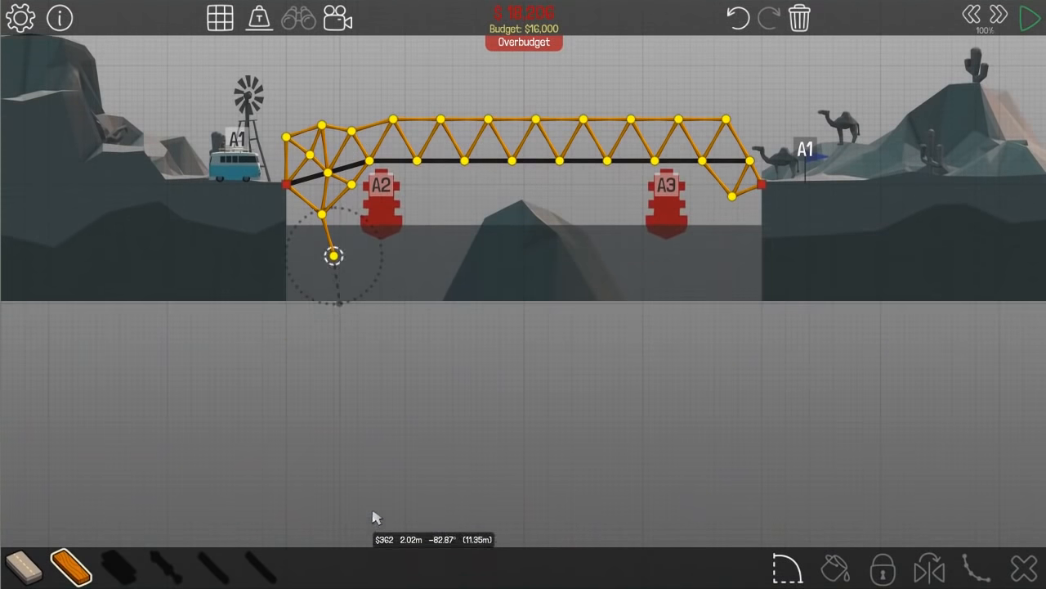
- Add wood supports beneath the left deck near boat A2 and raise new peaks above the top chord
click(333, 255)
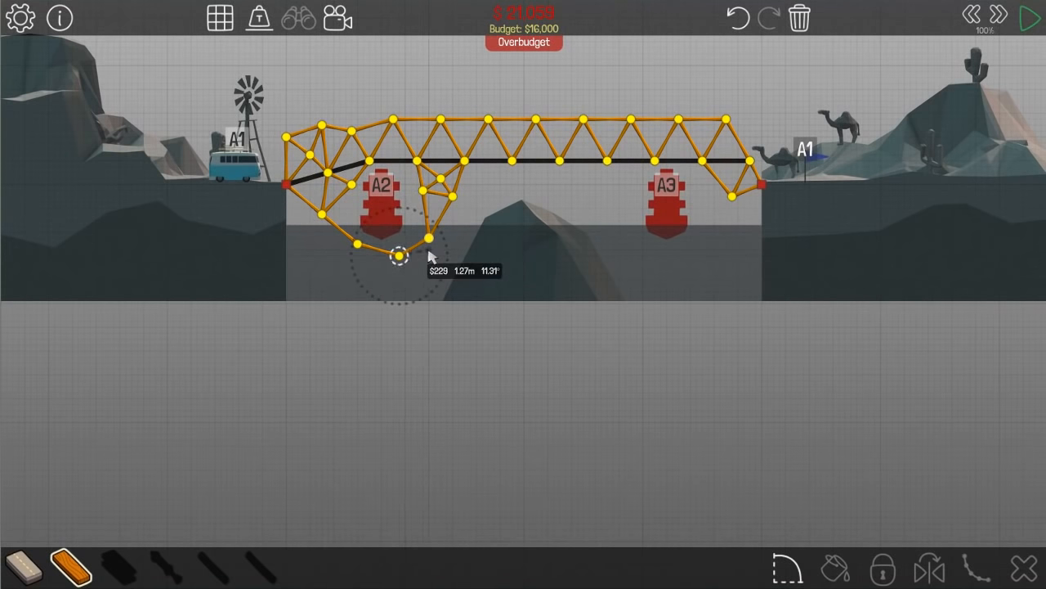
drag(396, 237, 352, 197)
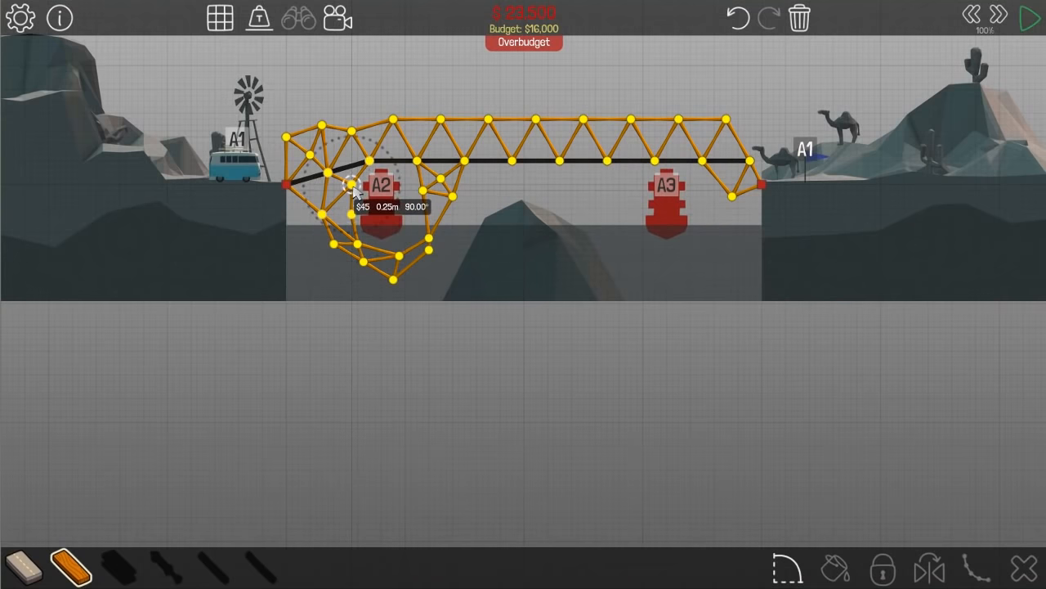
click(1028, 18)
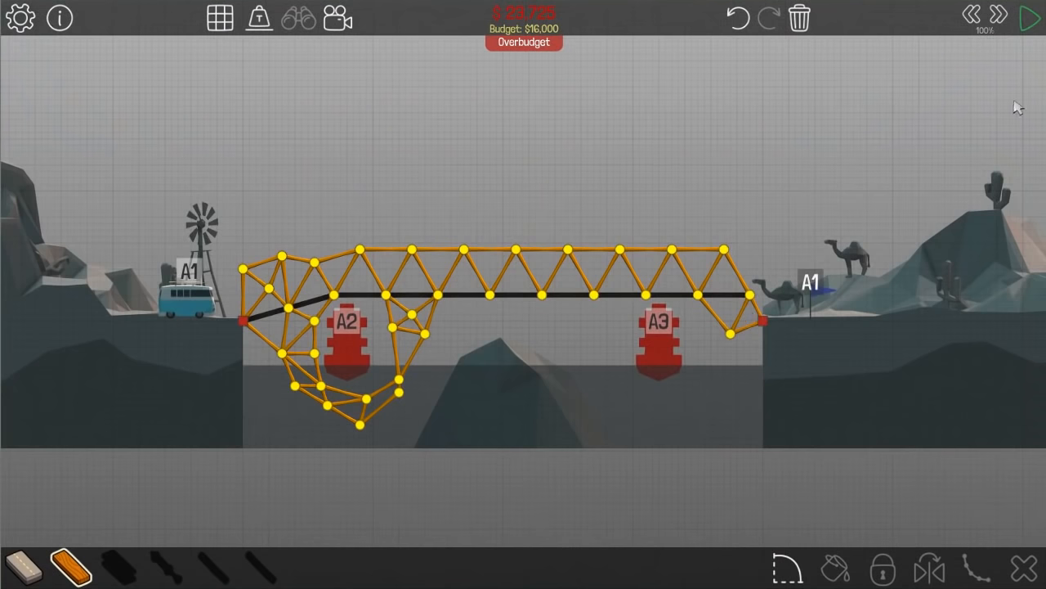
mouse_move(889, 200)
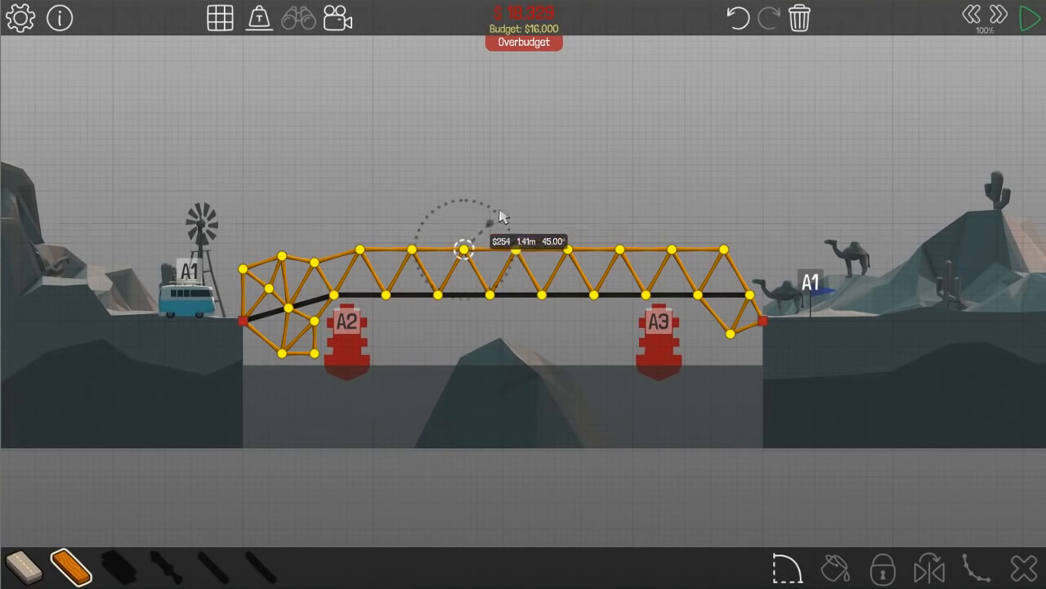
drag(464, 248, 487, 204)
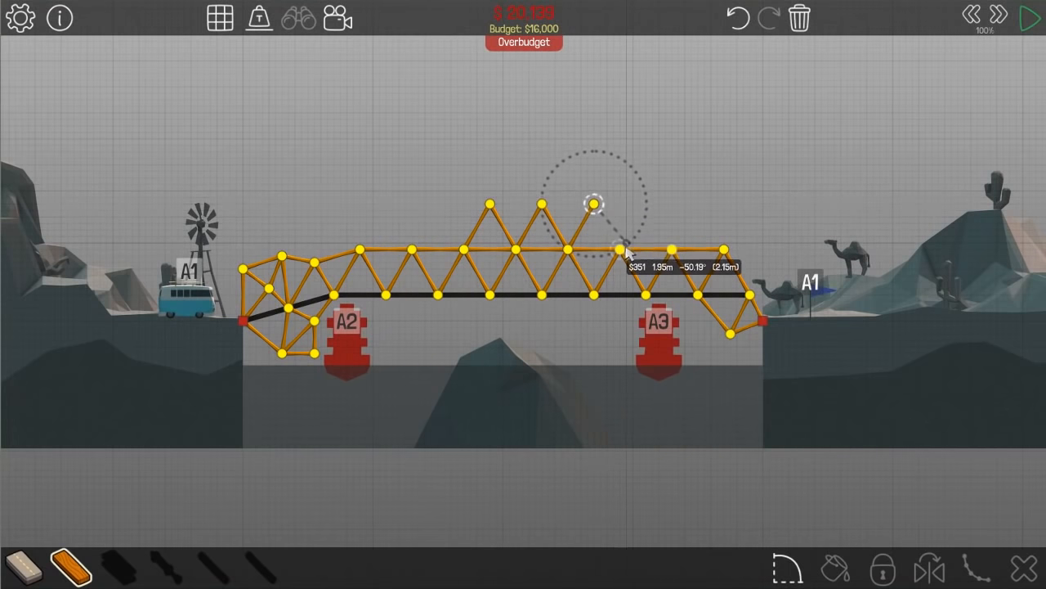
- Test the raised-truss bridge and stop the failing run to continue editing
click(1031, 18)
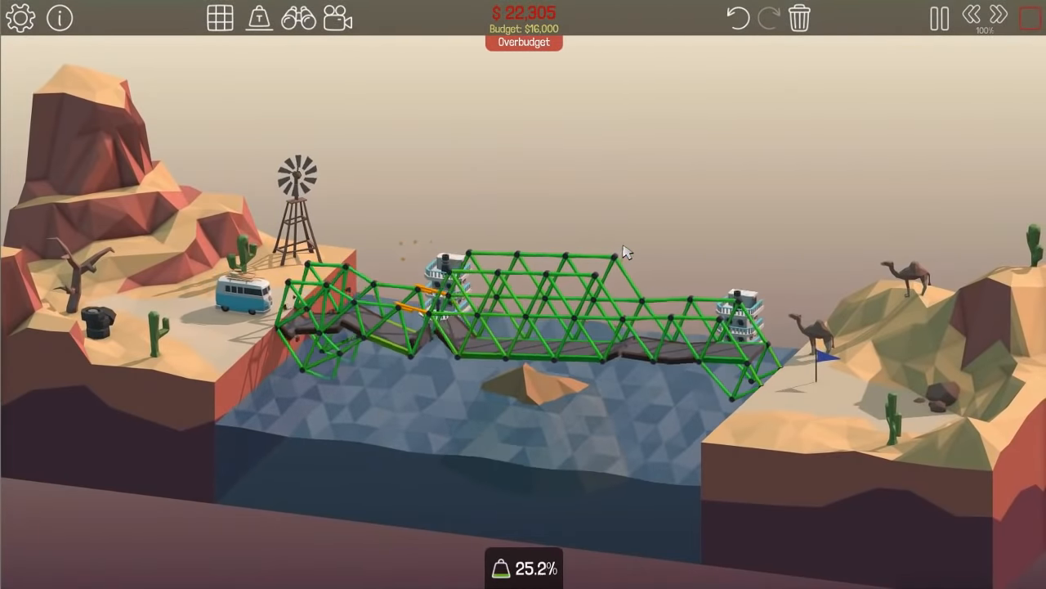
click(1029, 18)
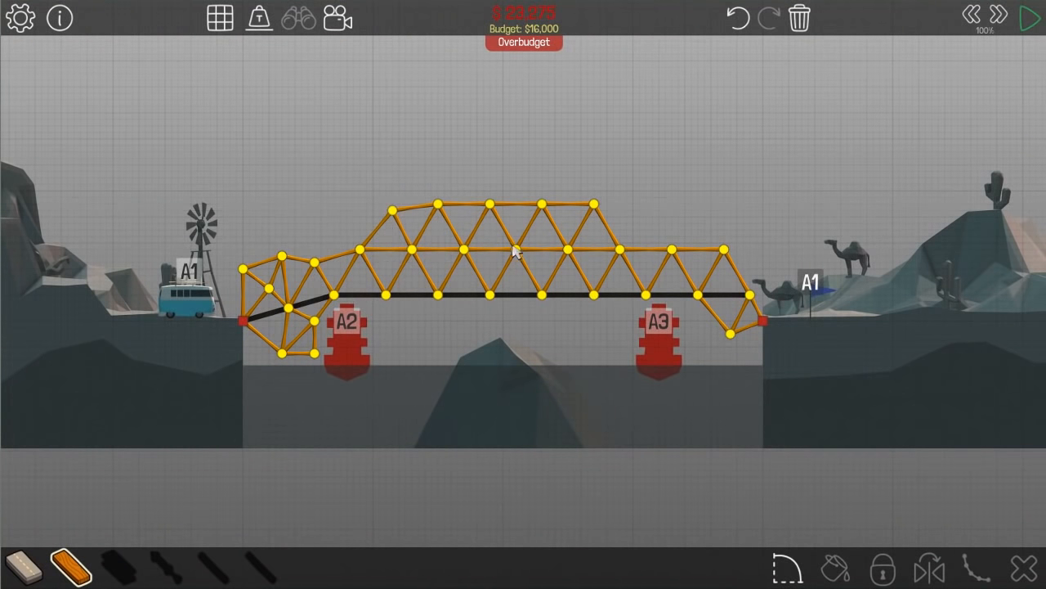
click(1027, 18)
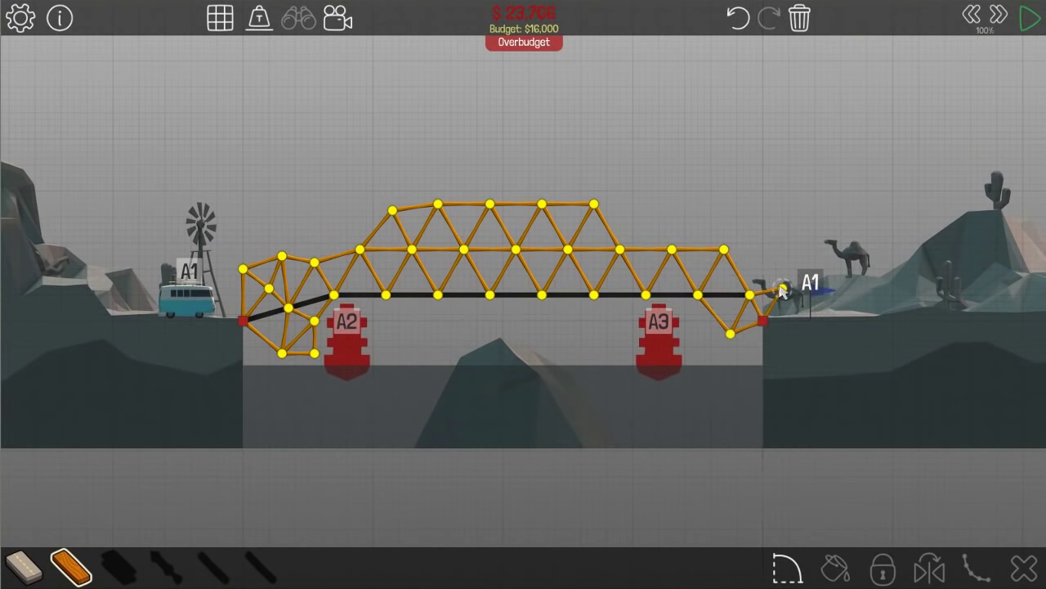
- Delete the right-end members, retest, and exit the failed level to the Desert Winds map
drag(775, 287, 760, 262)
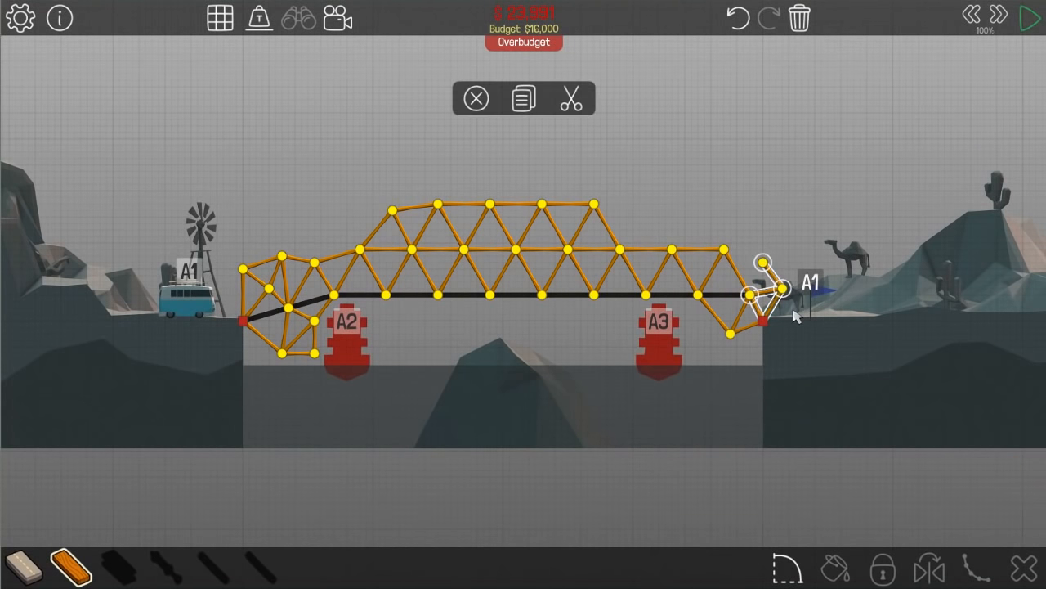
click(1030, 18)
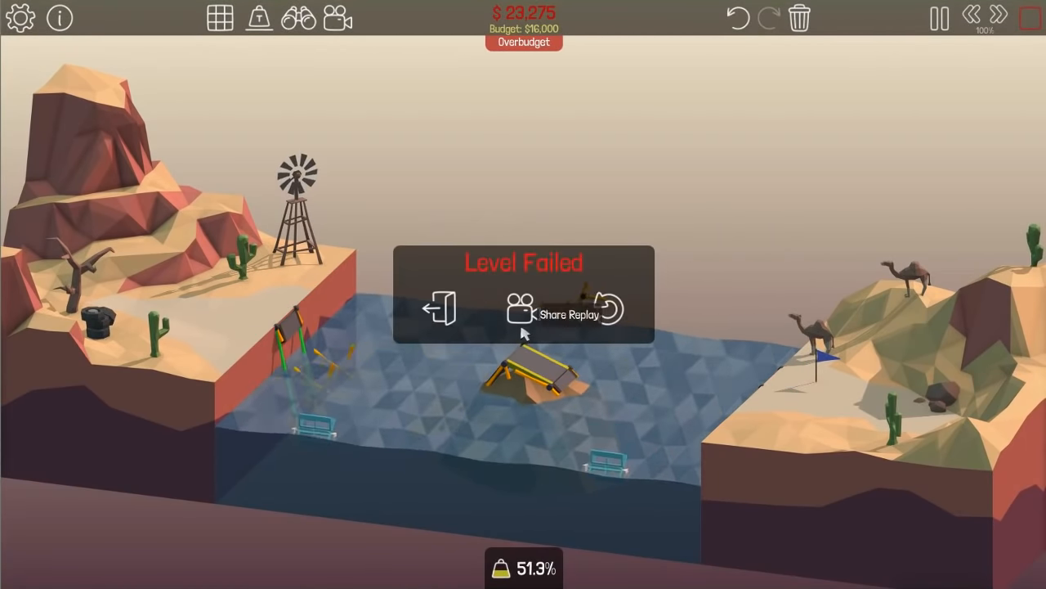
click(438, 309)
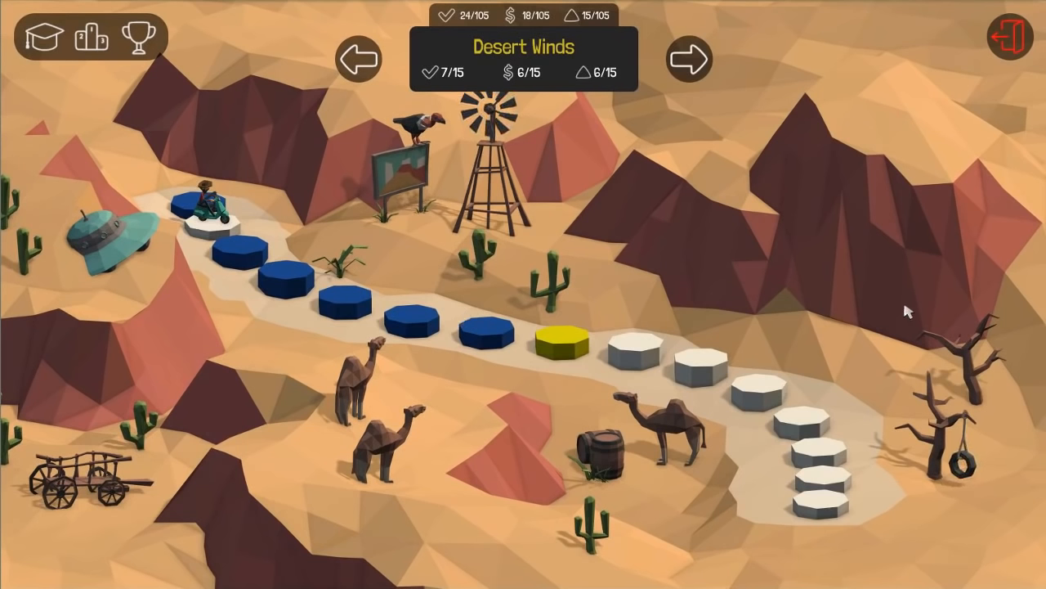
mouse_move(902, 310)
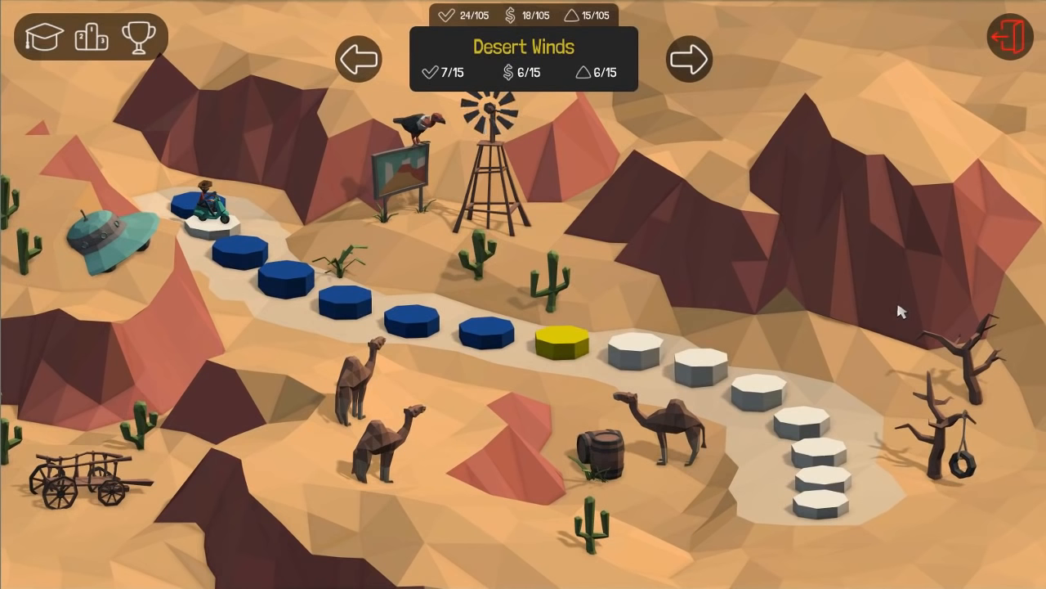